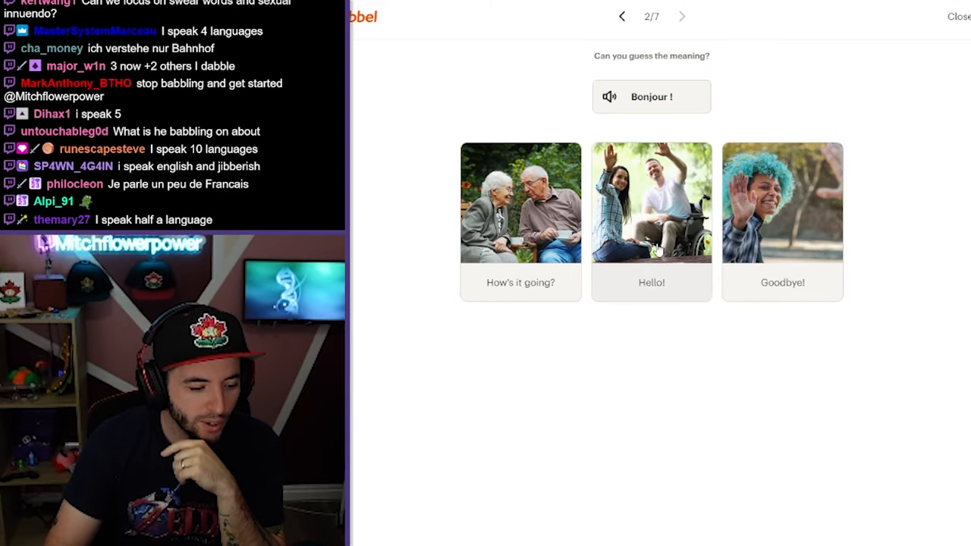
- Match Bonjour to Hello and Ça va to How's it going, then answer the Paris dialogue with Au revoir
left_click(651, 221)
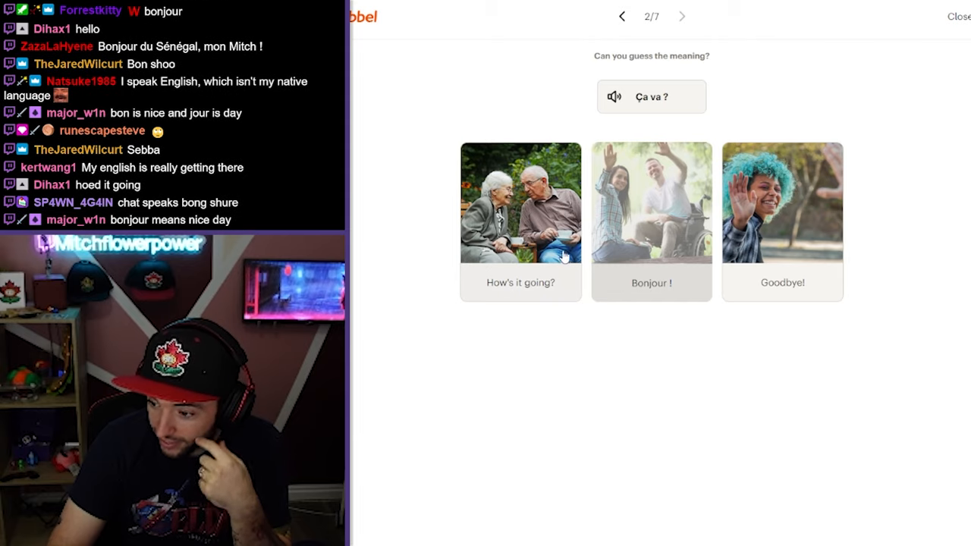
left_click(520, 221)
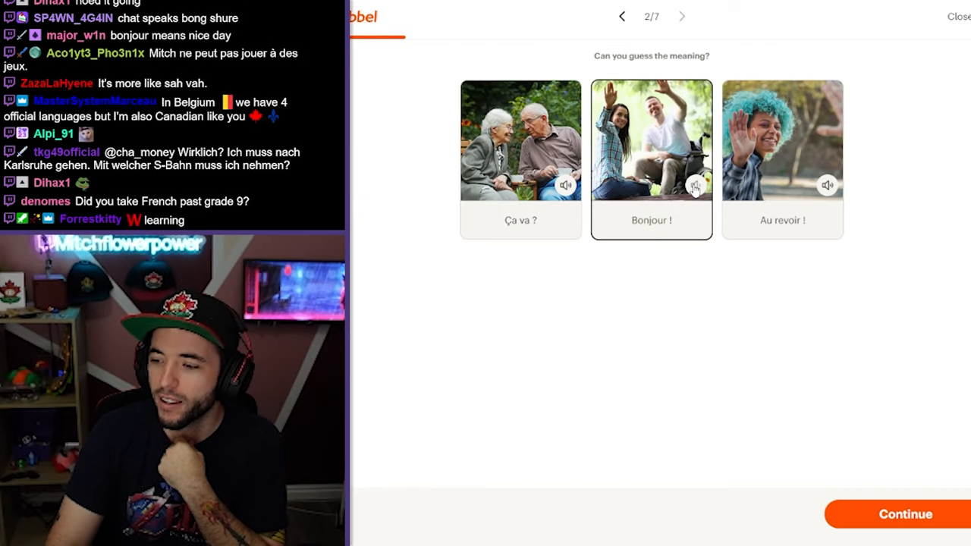
left_click(783, 160)
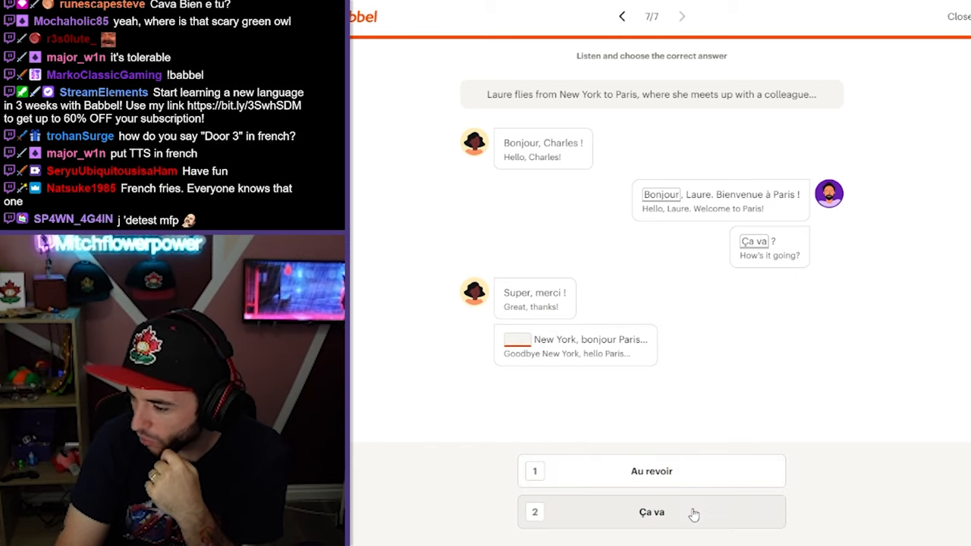
mouse_move(698, 510)
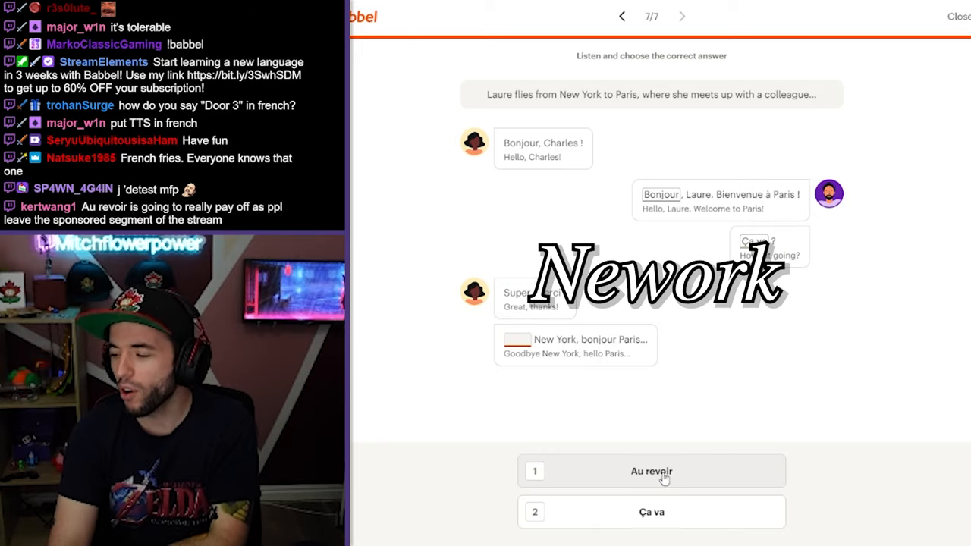
left_click(959, 15)
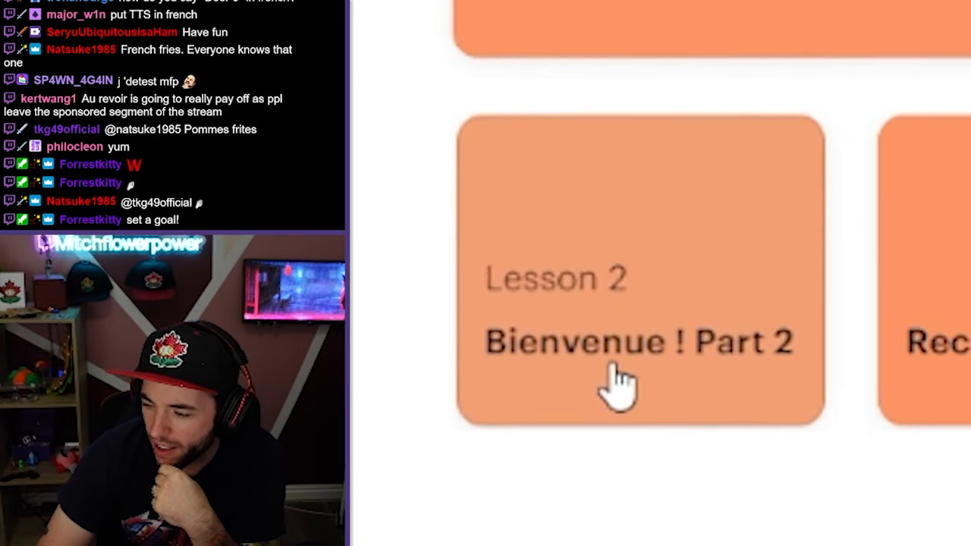
- Start Lesson 2 Bienvenue ! Part 2, pass the word non and record saying merci
left_click(640, 341)
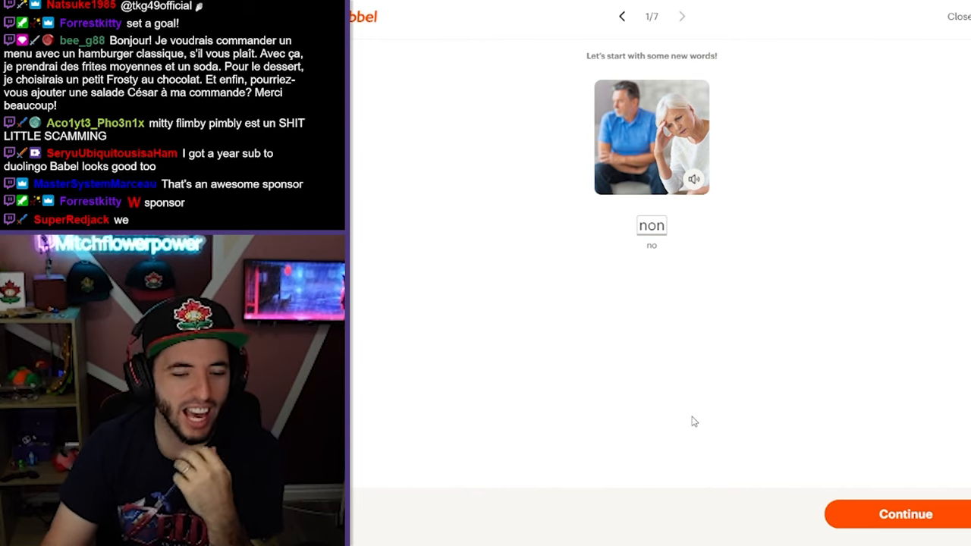
left_click(904, 514)
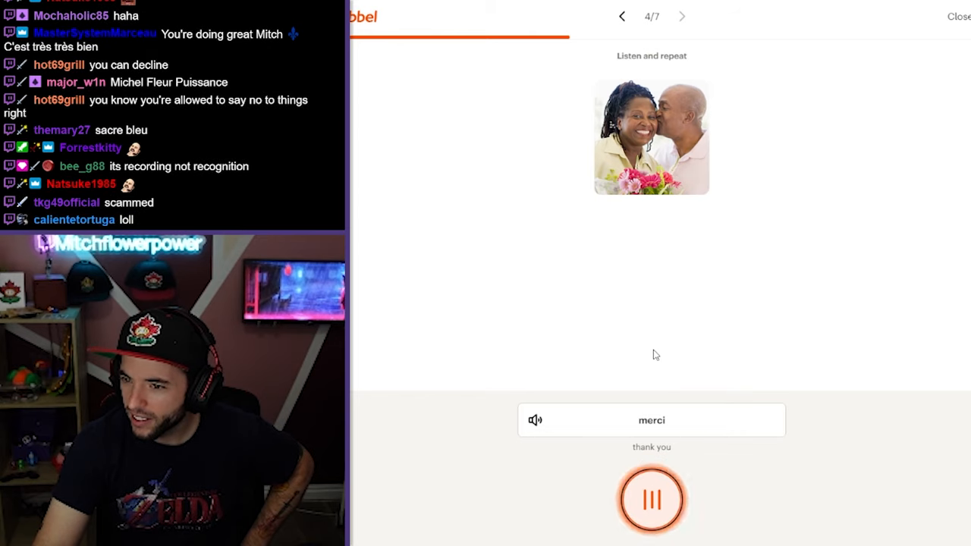
left_click(650, 499)
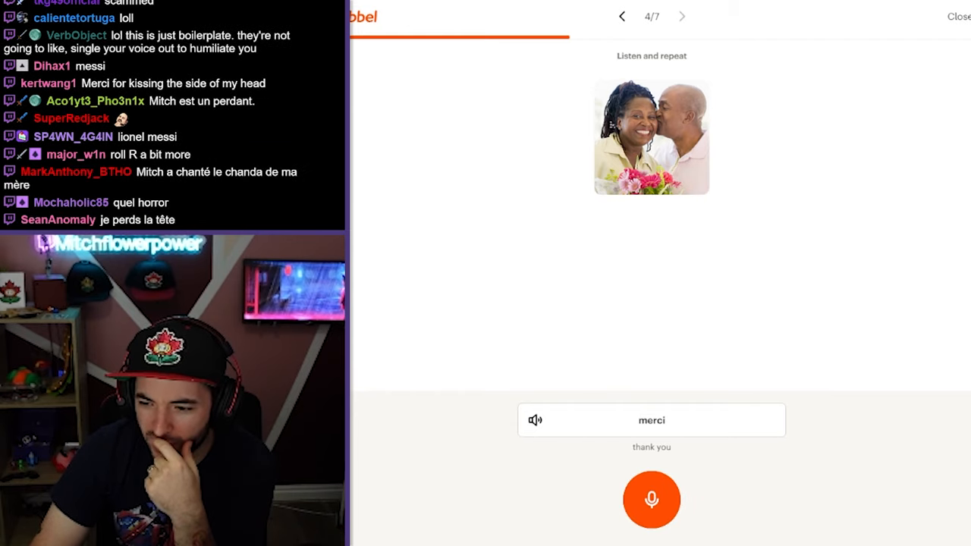
left_click(651, 499)
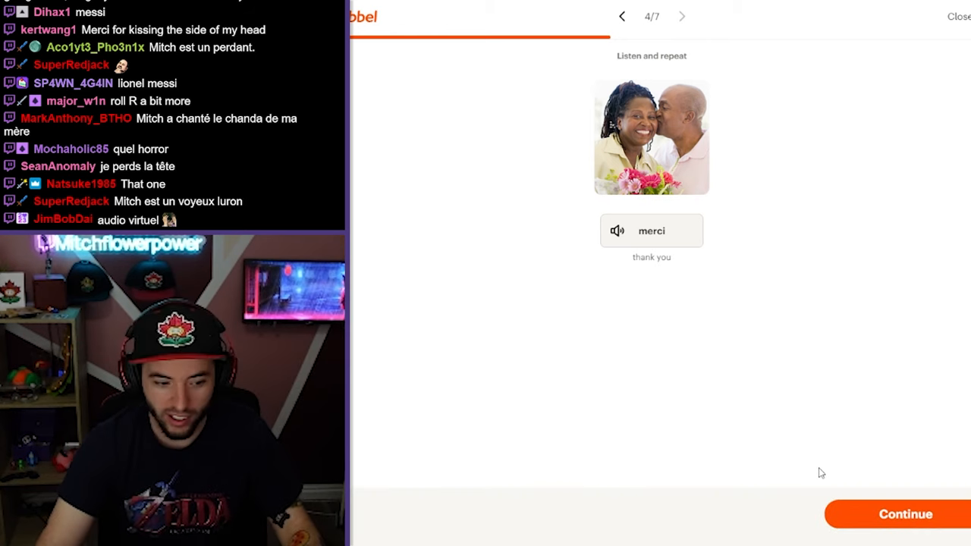
- Move to the next word and record saying oui
left_click(906, 512)
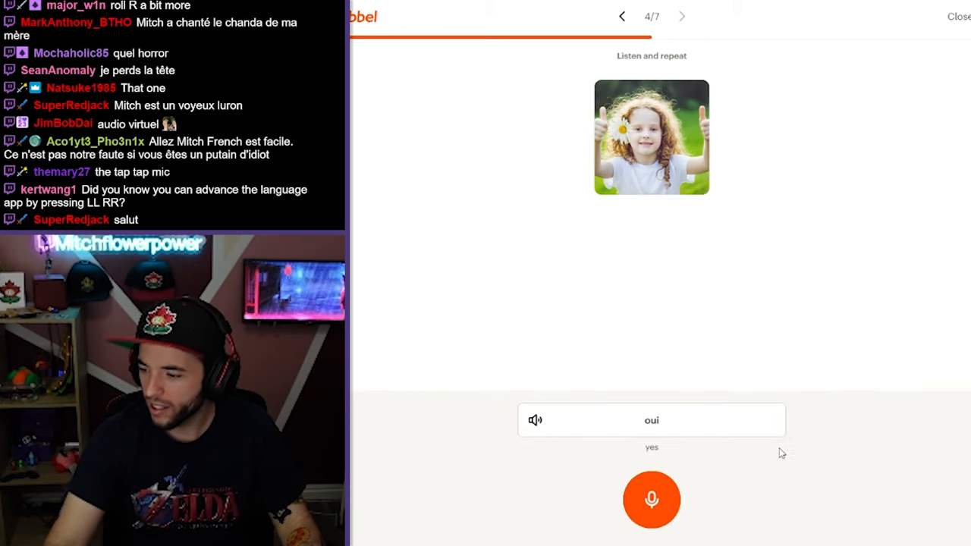
left_click(652, 499)
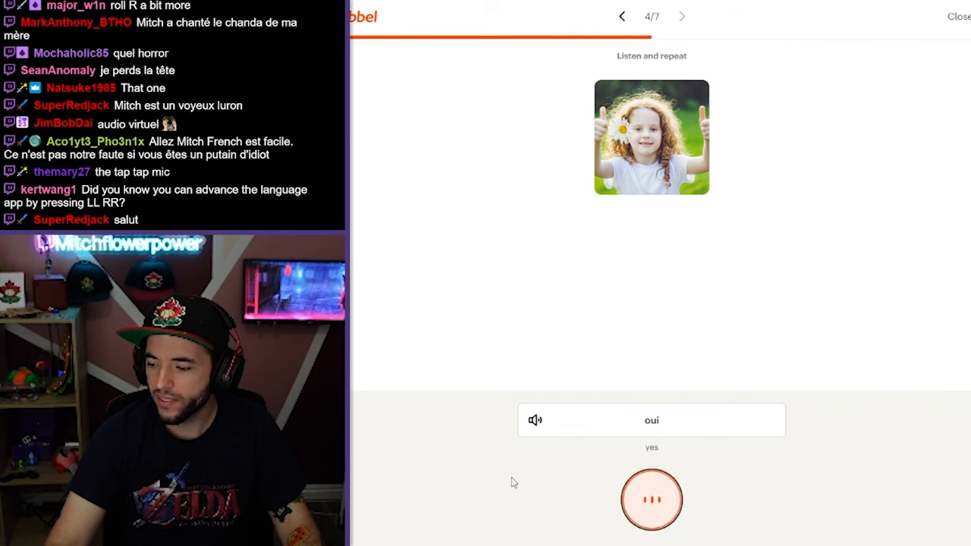
left_click(651, 500)
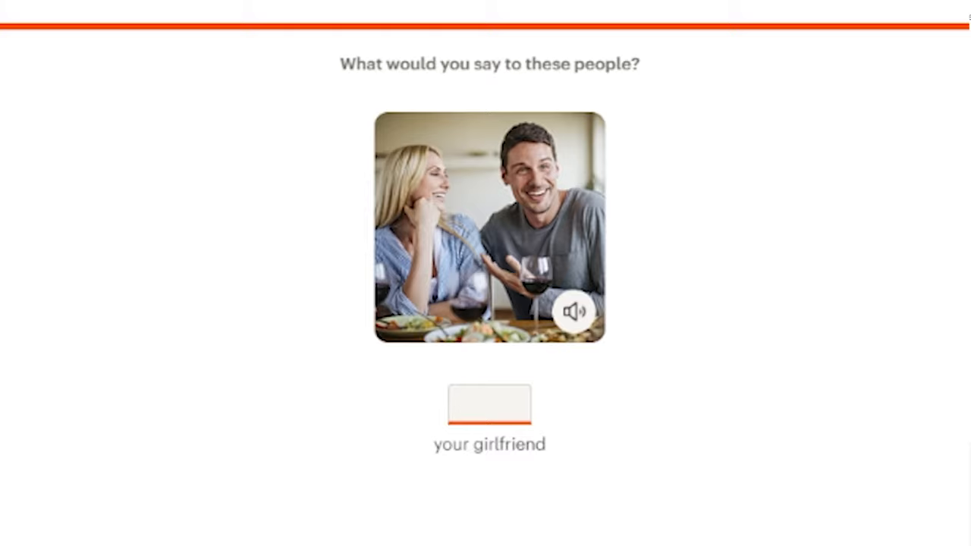
- Answer au revoir for the girlfriend, continue past 'Bonjour, bienvenue à Paris !' and say Bonjour aloud
type("au revoir")
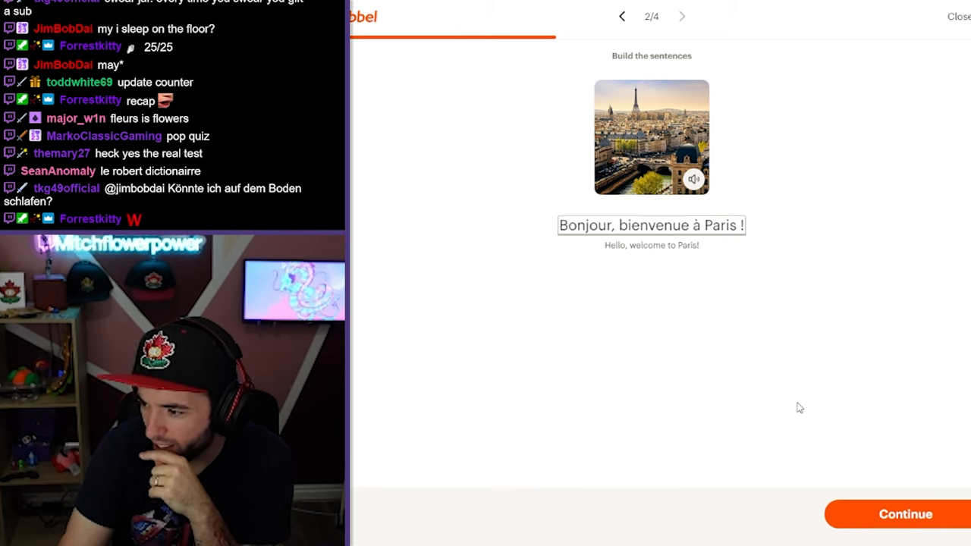
left_click(904, 513)
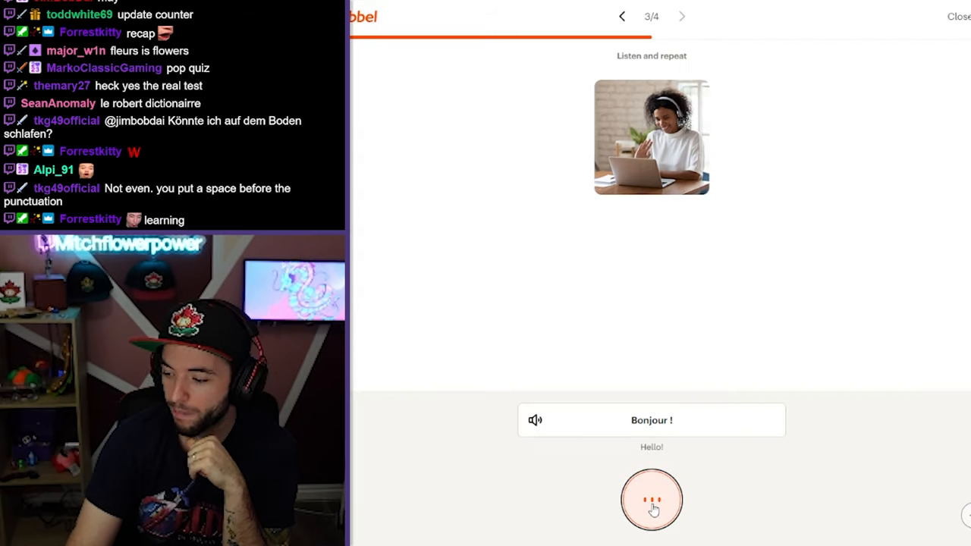
left_click(652, 501)
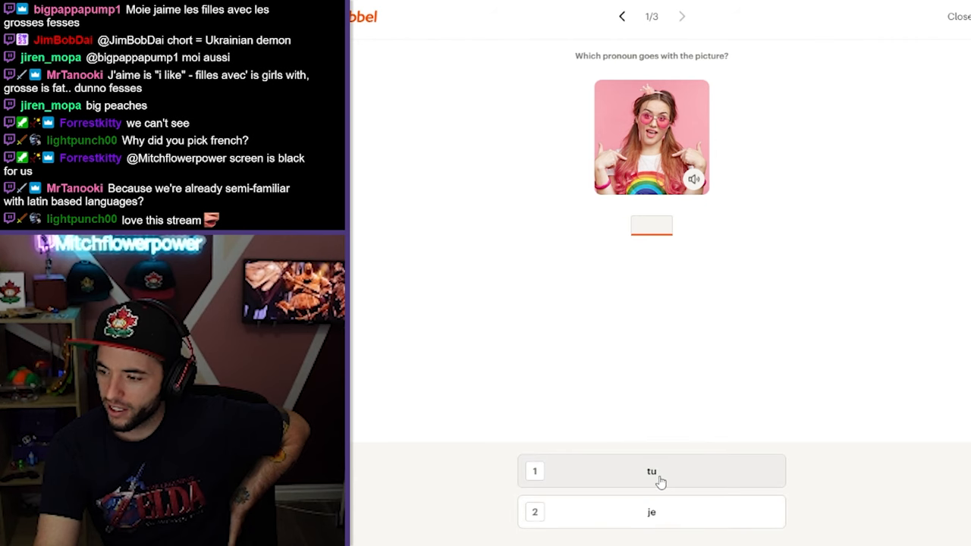
- Choose je for the picture, Ils for the sick children and Tu for greeting Diane
left_click(651, 511)
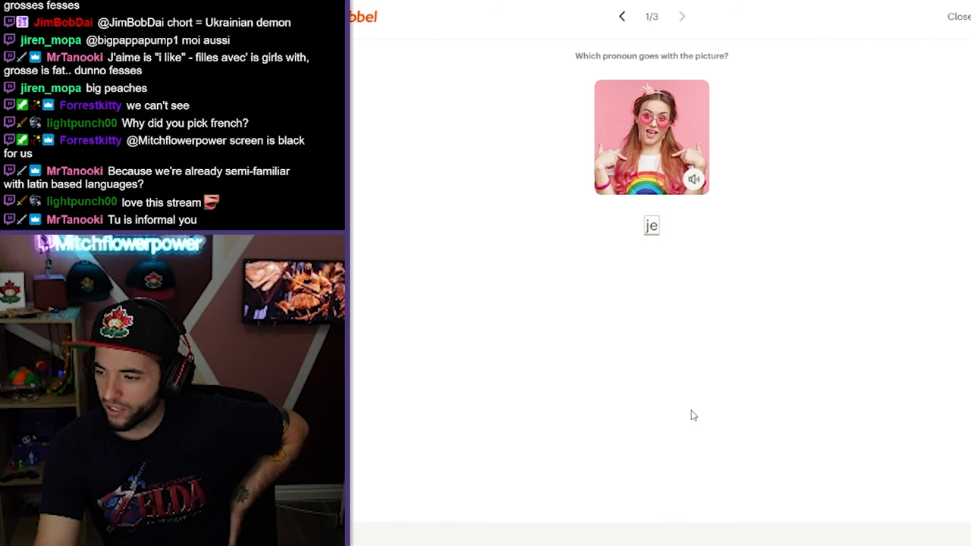
left_click(681, 15)
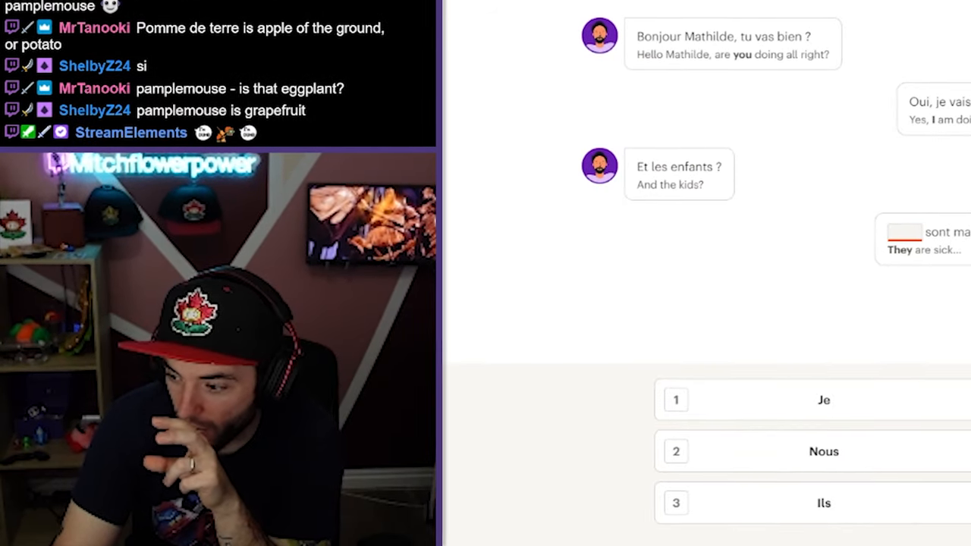
left_click(822, 504)
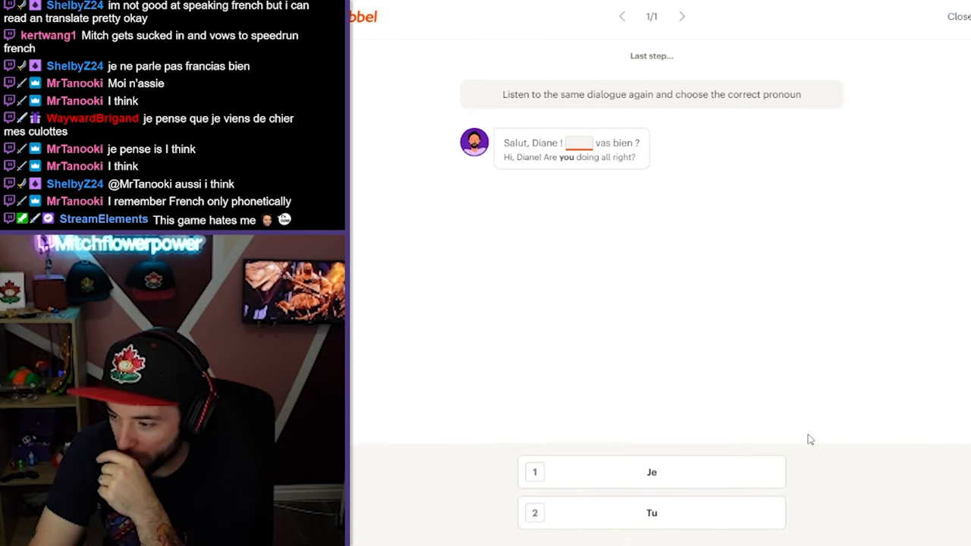
left_click(957, 15)
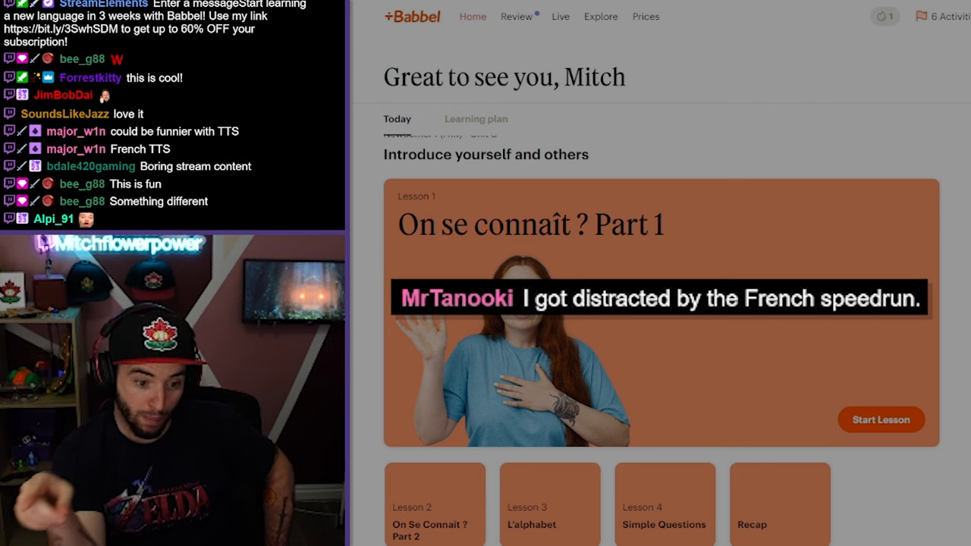
- Start the Review now session and reveal the French translation of How's it going
left_click(880, 419)
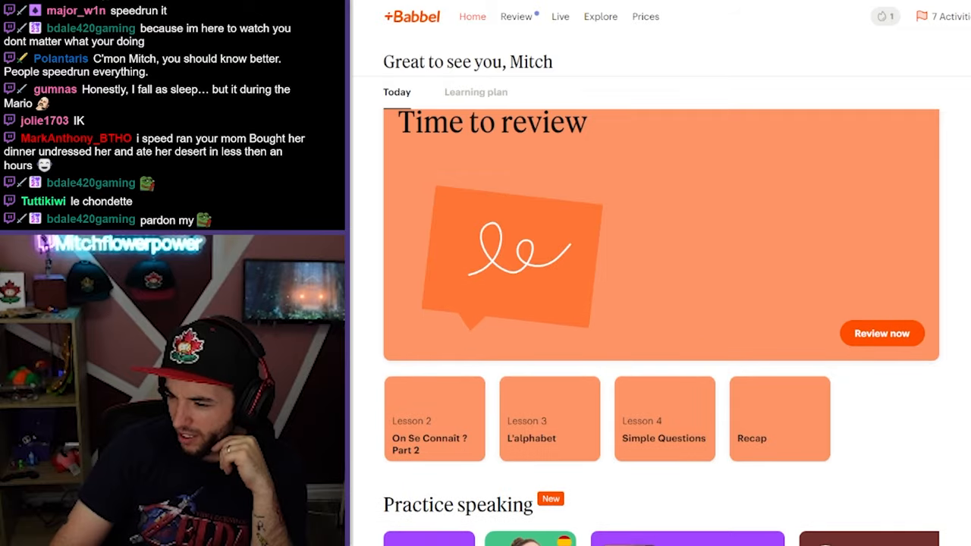
left_click(880, 334)
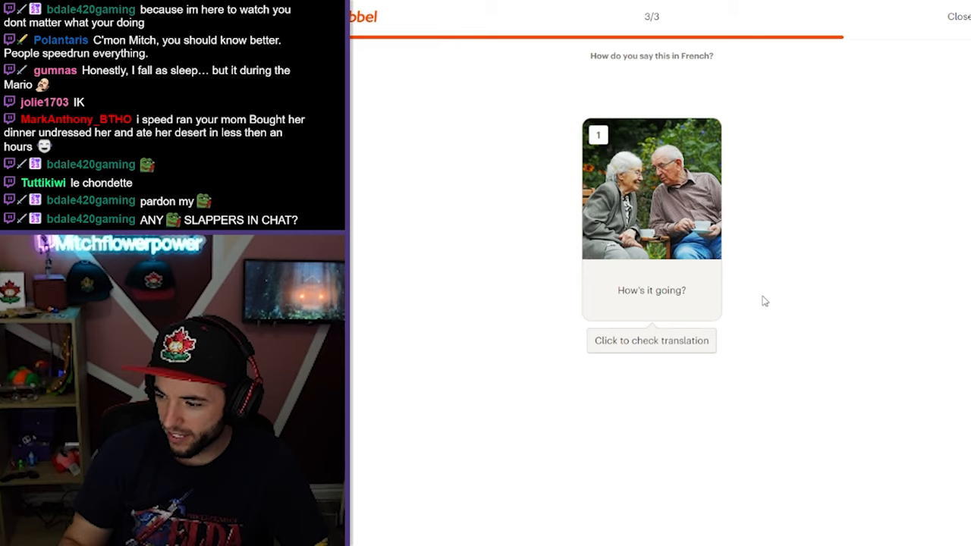
left_click(651, 340)
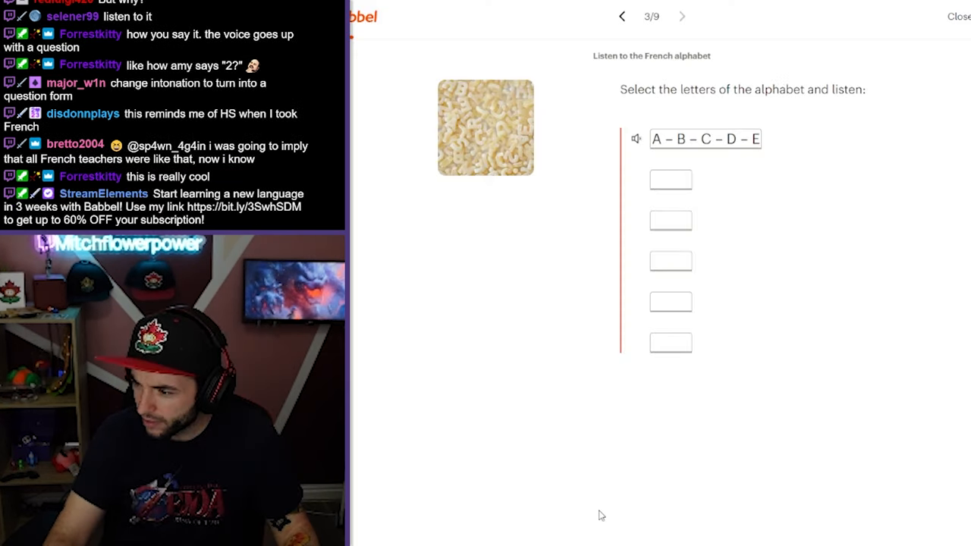
mouse_move(586, 486)
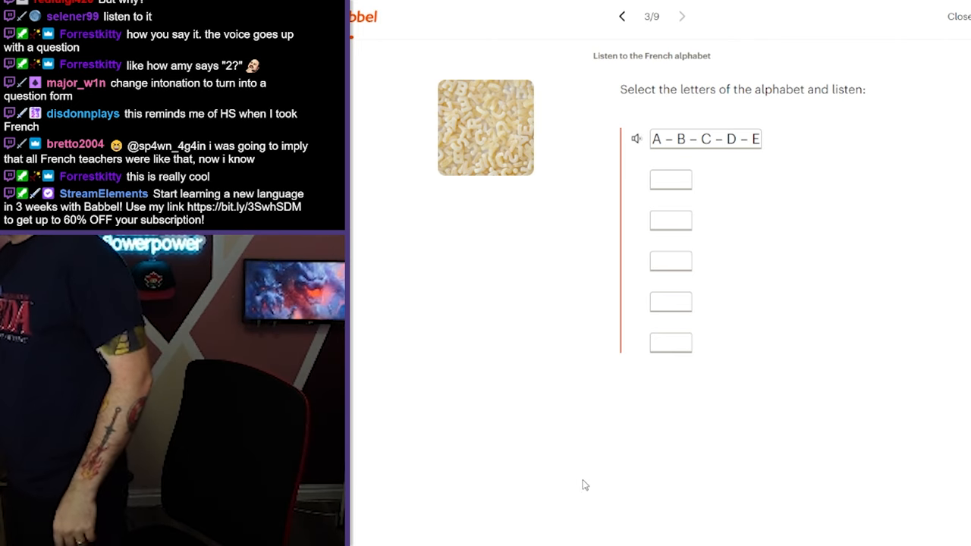
- Select the first empty answer box under A – B – C – D – E
left_click(670, 179)
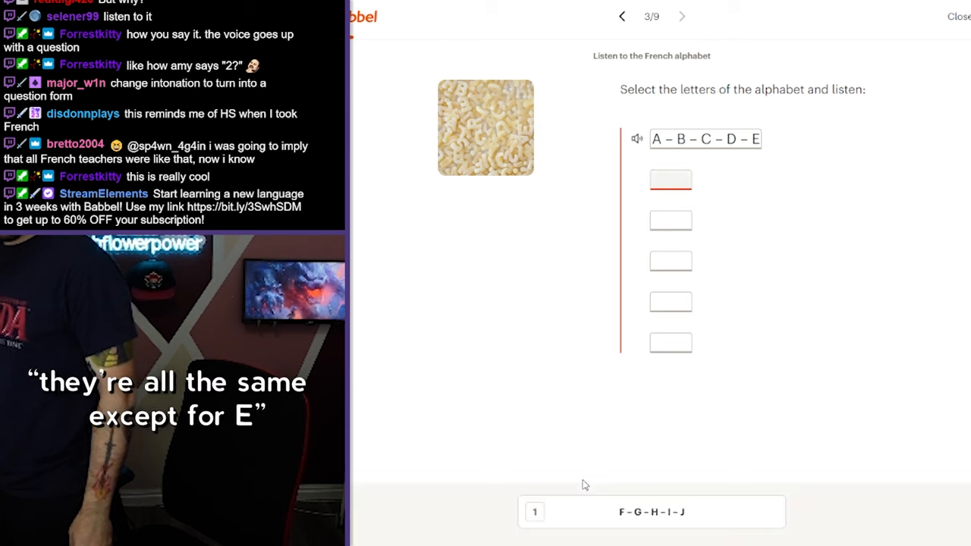